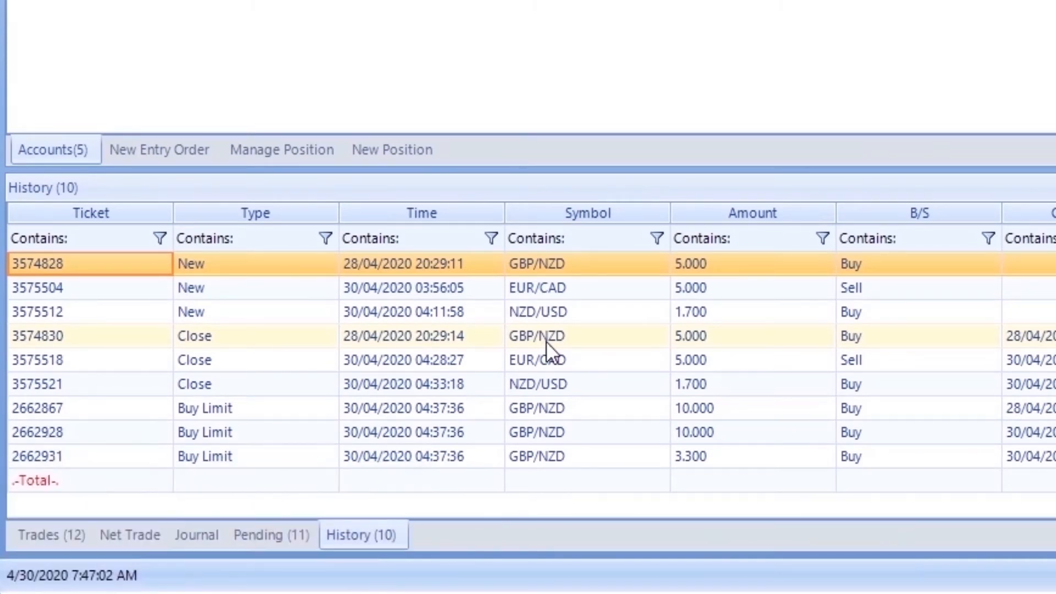
click(255, 213)
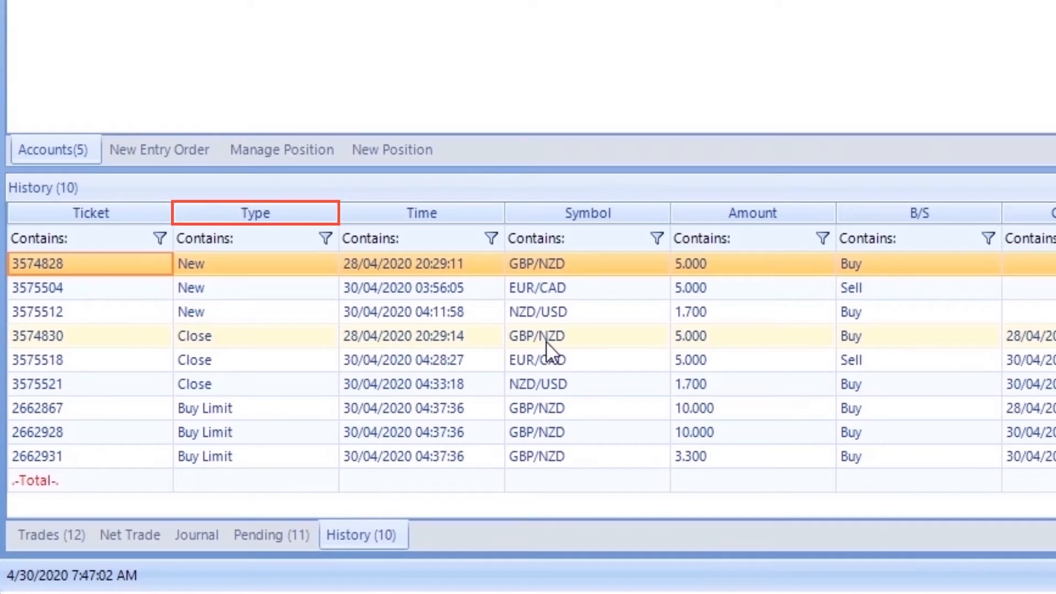
click(421, 213)
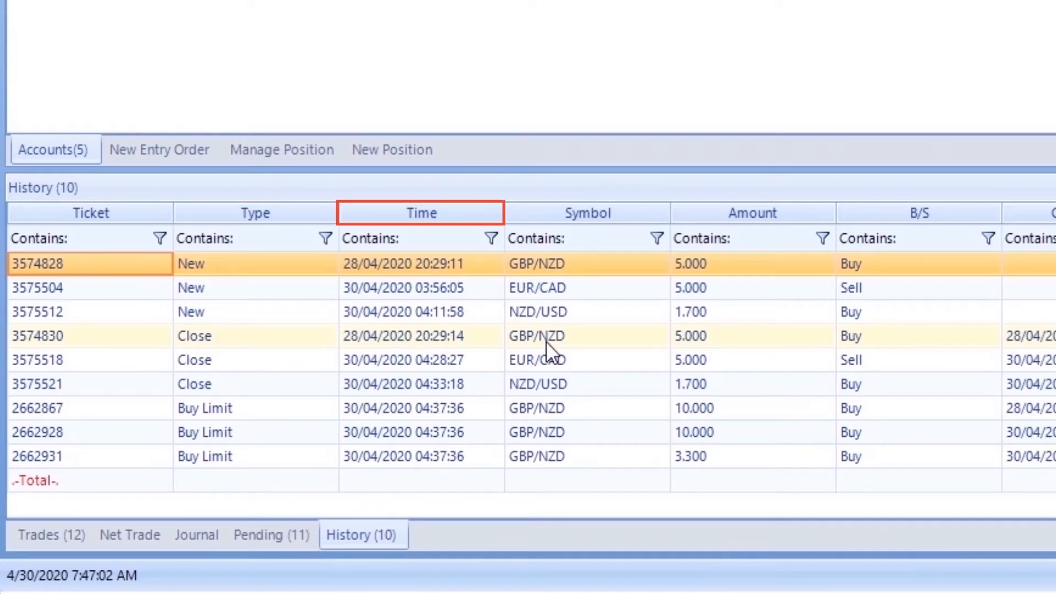
click(586, 213)
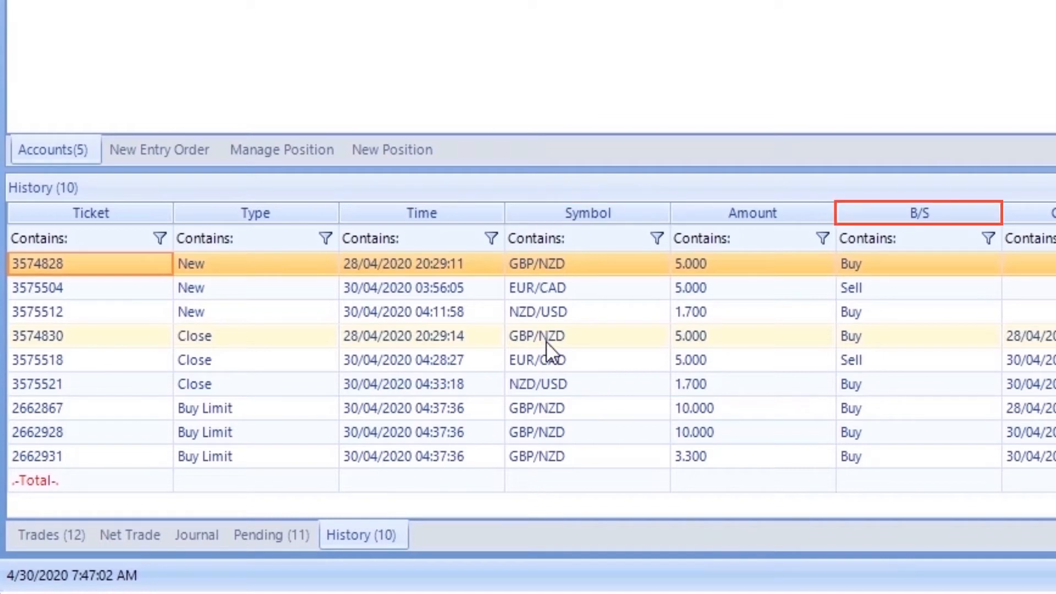
scroll(right, 3)
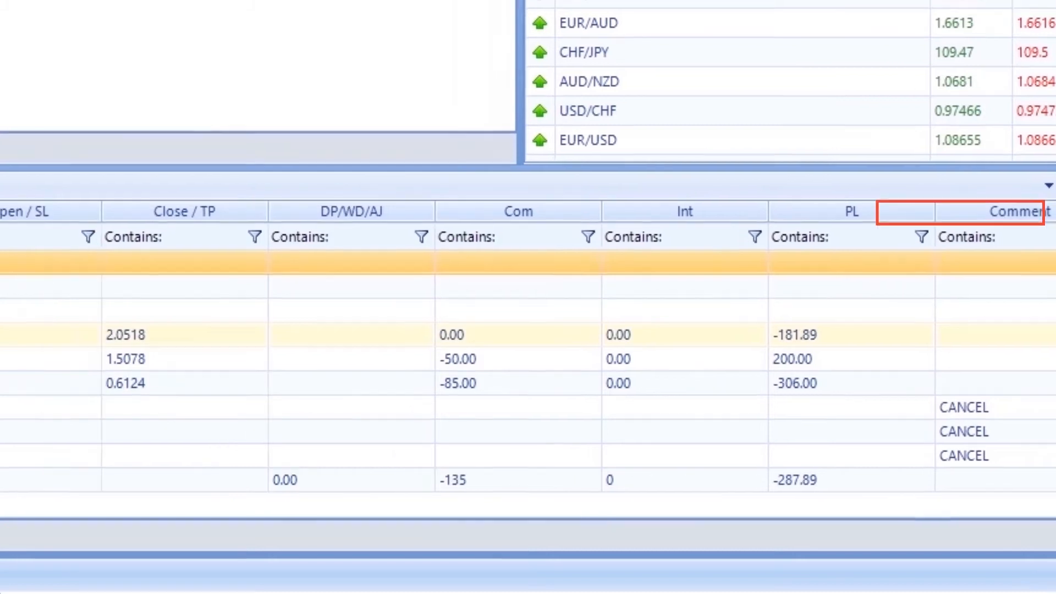
click(426, 528)
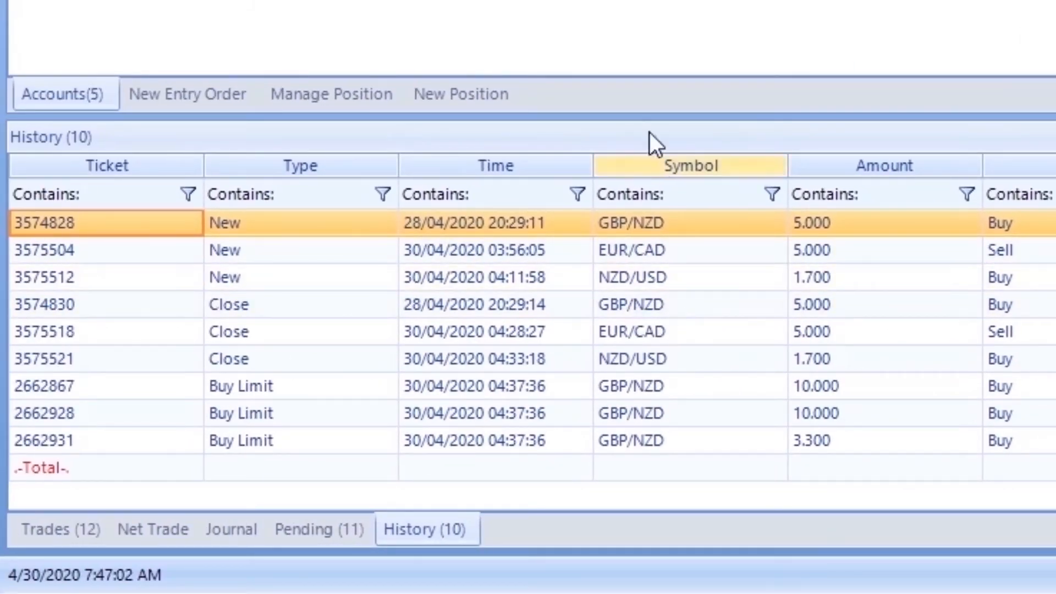
click(689, 467)
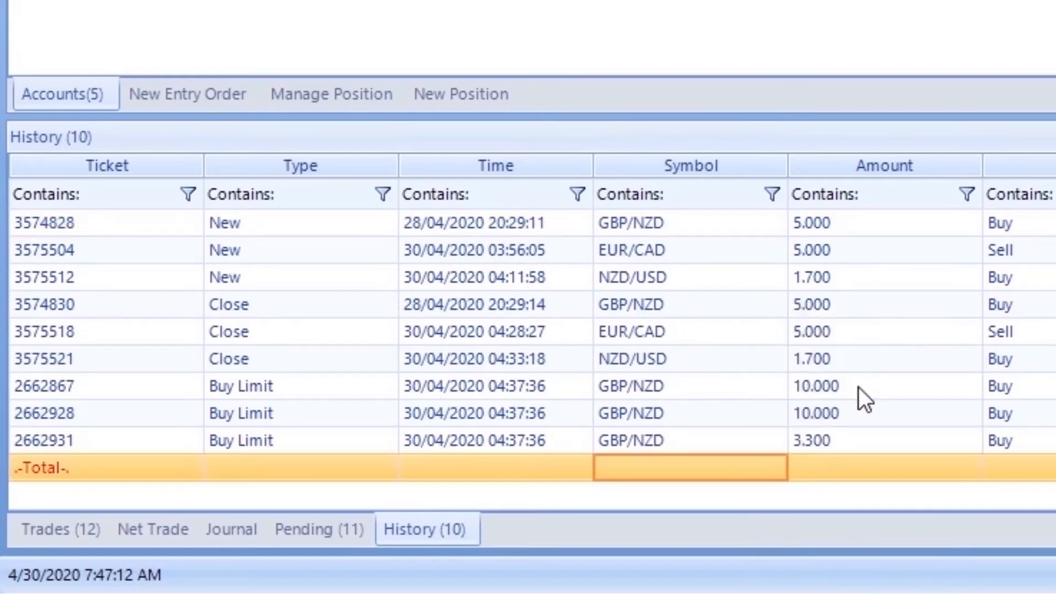